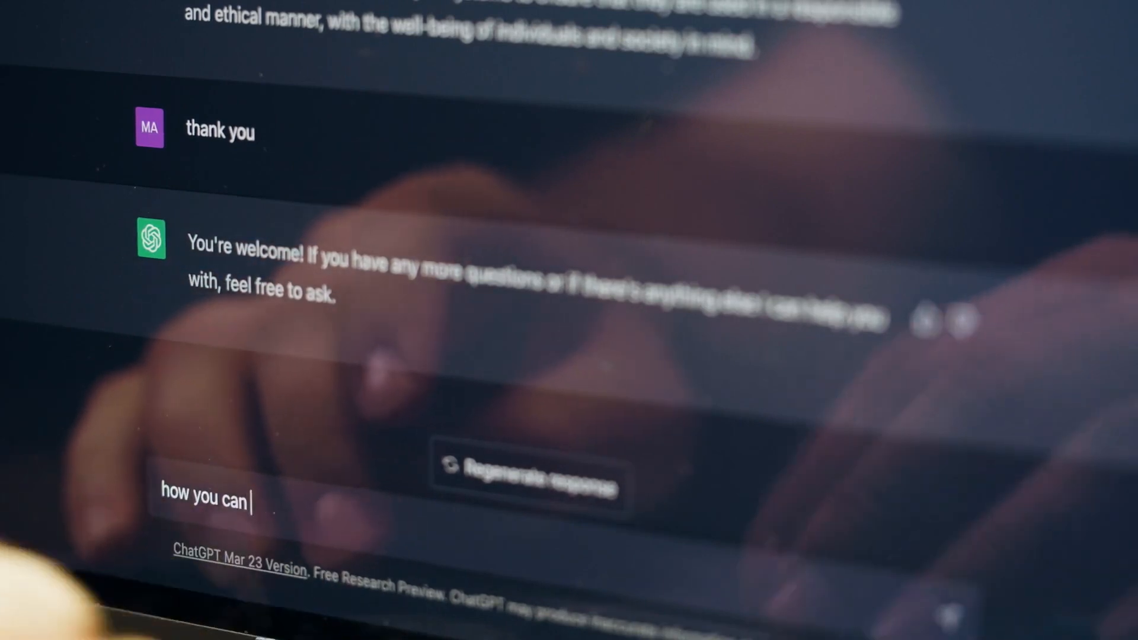
pyautogui.write('halp')
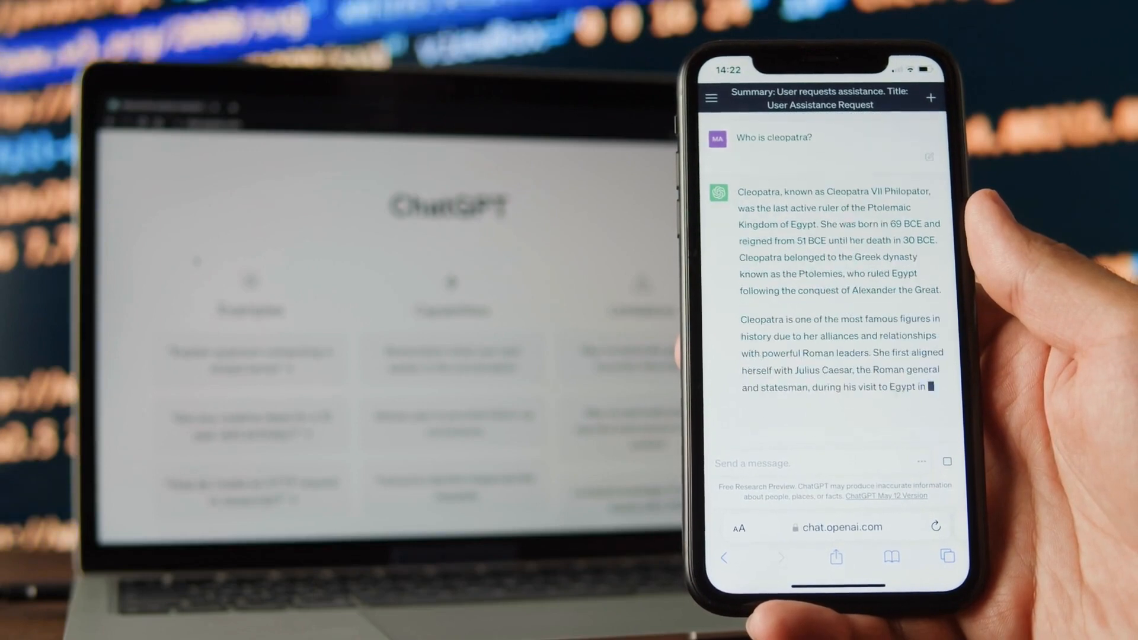
pyautogui.scroll(-3)
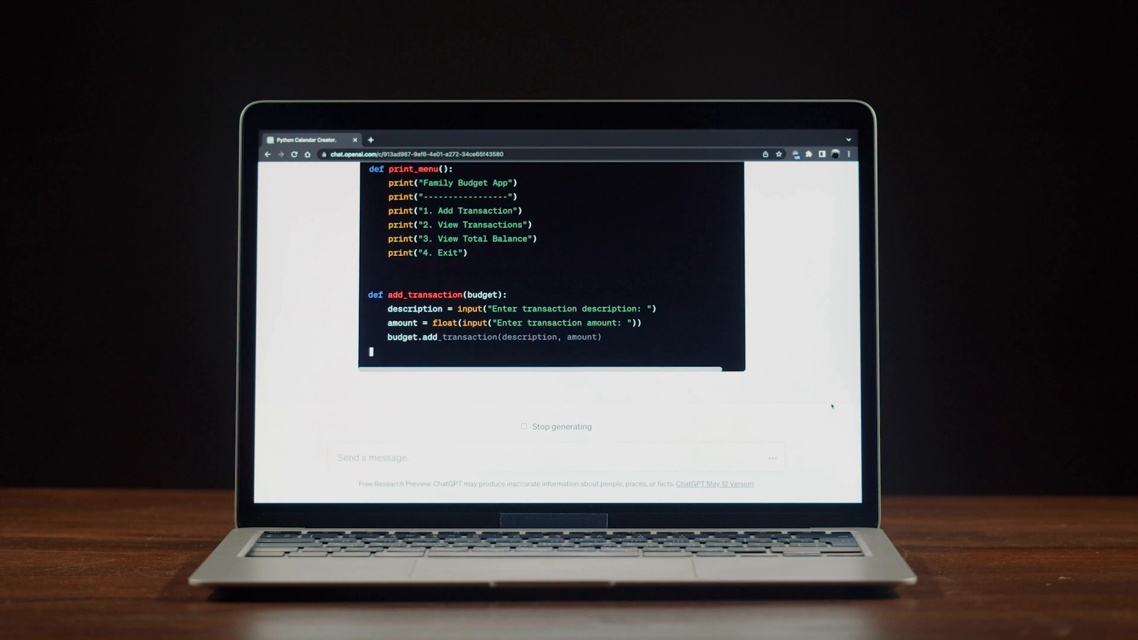
pyautogui.scroll(-3)
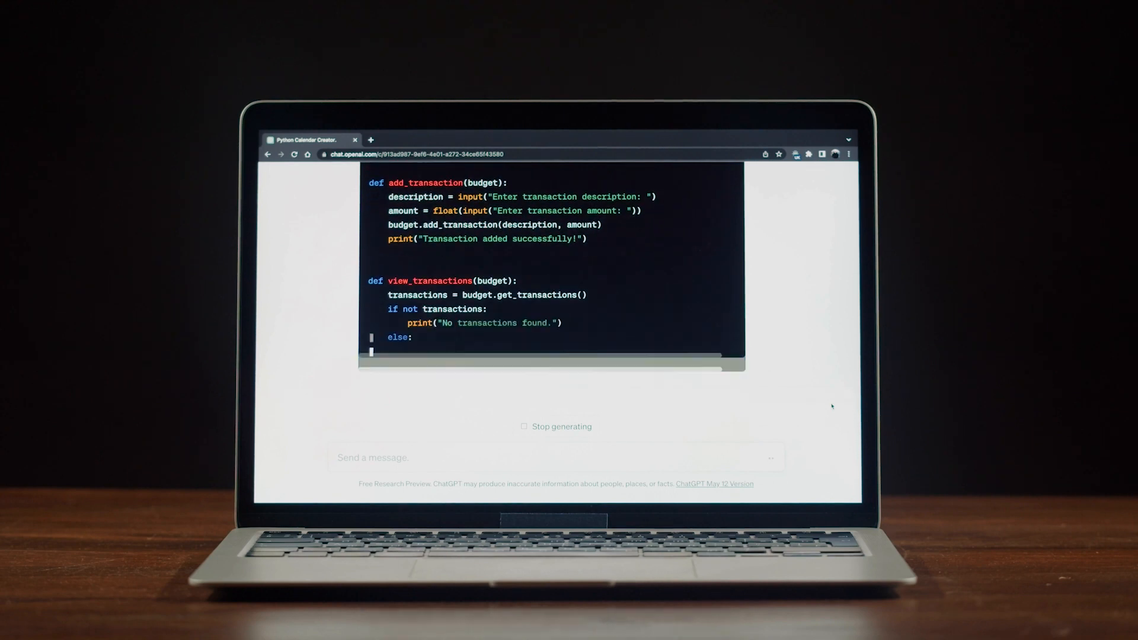